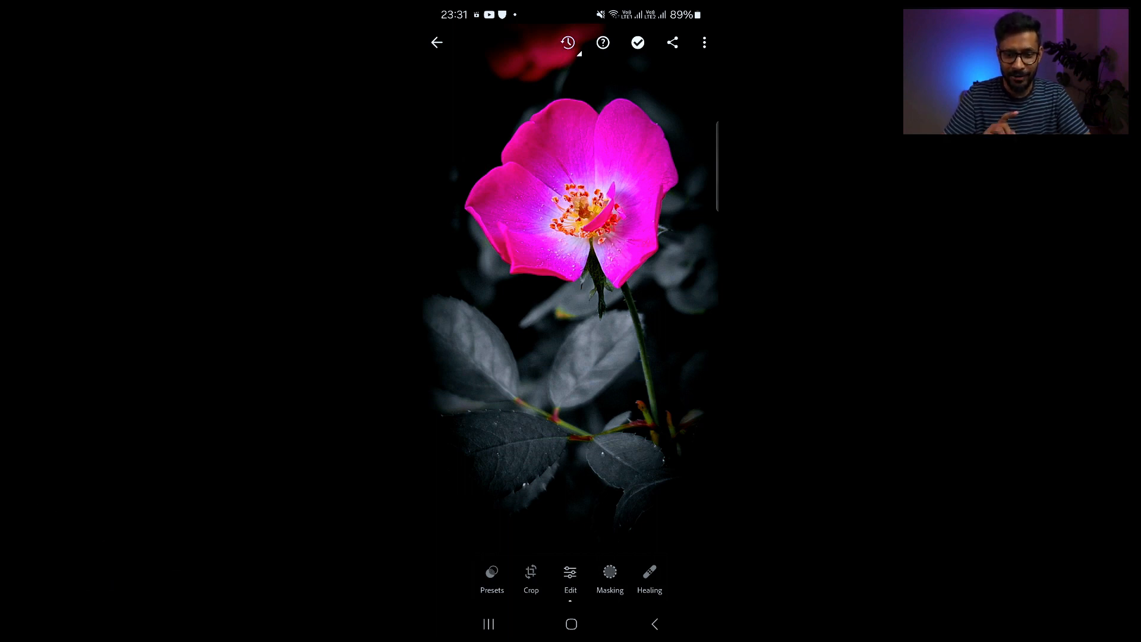
- Reset the rose photo to its original colourful state and confirm via the saved Versions
left_click(569, 43)
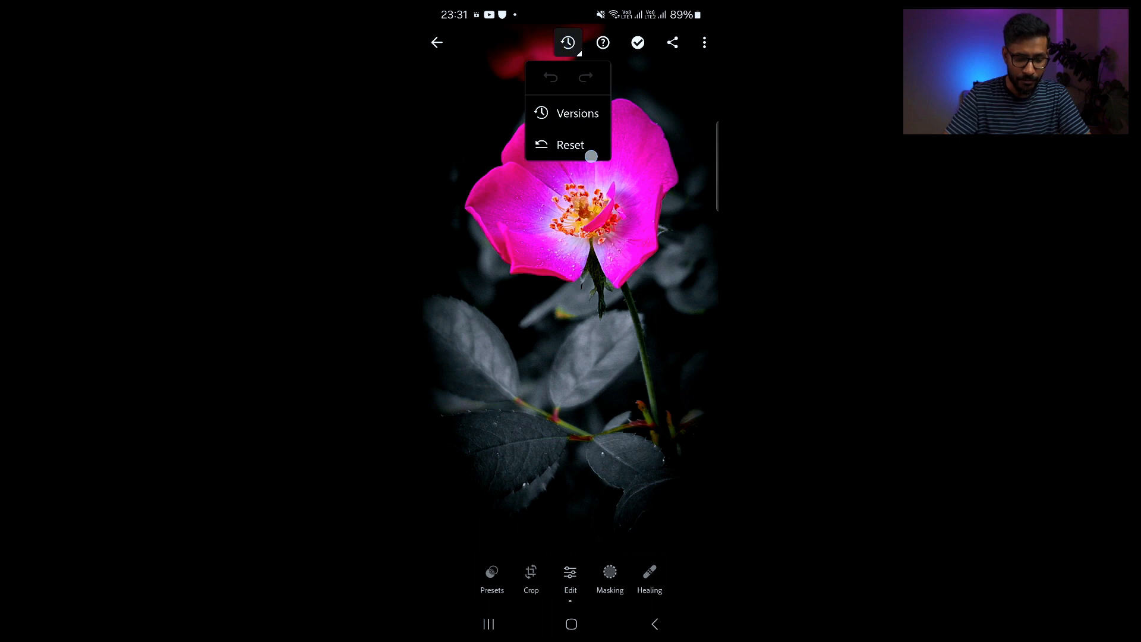
left_click(570, 143)
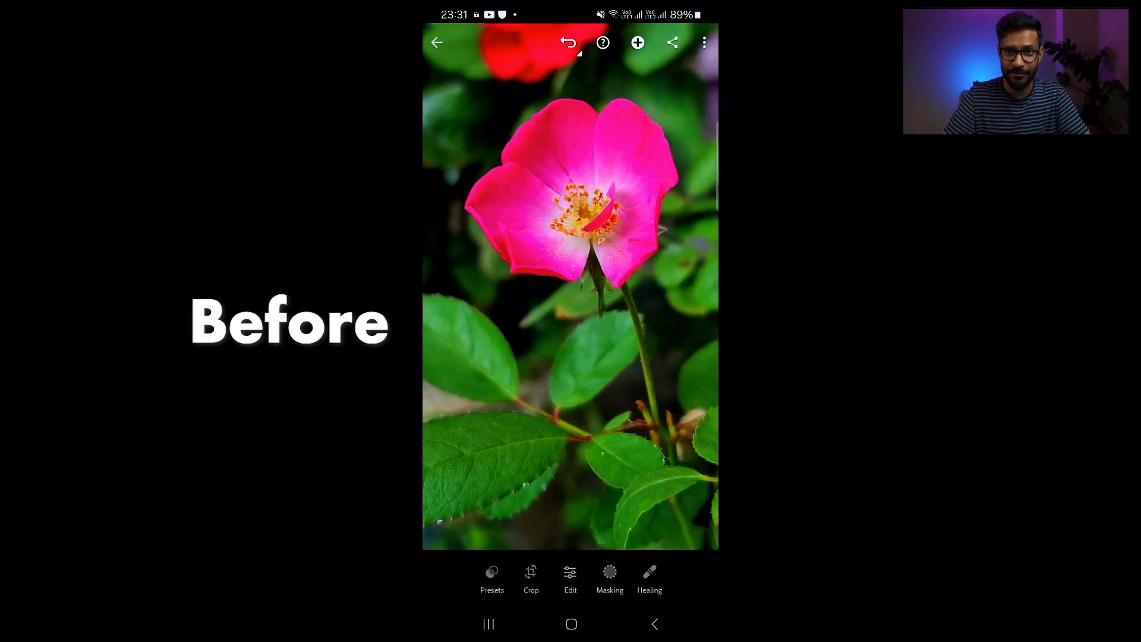
left_click(704, 43)
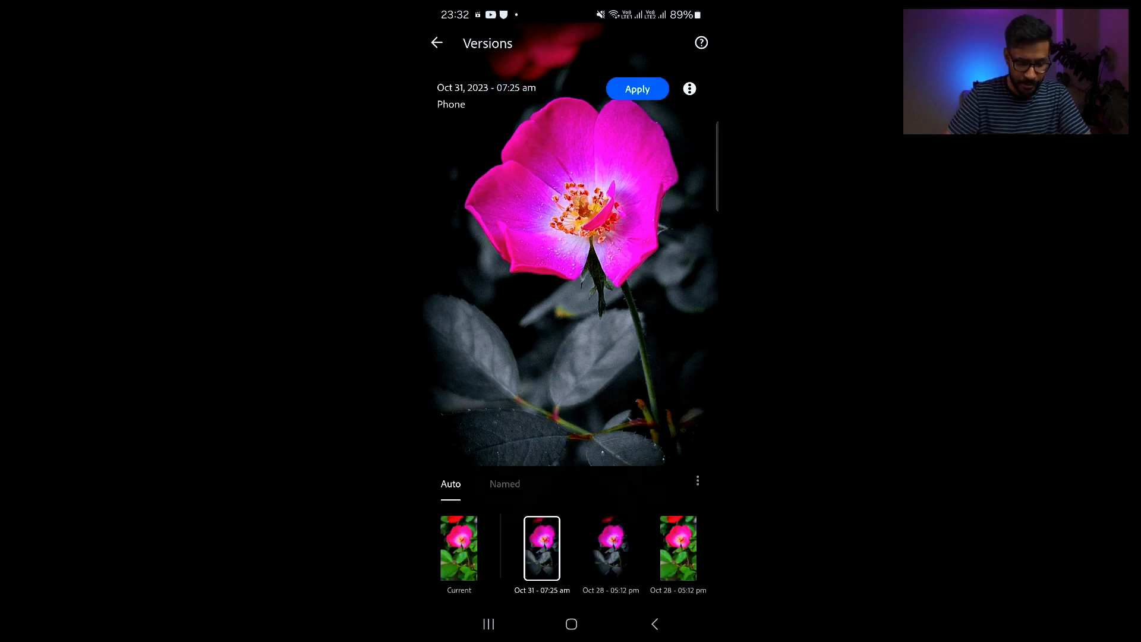
left_click(677, 549)
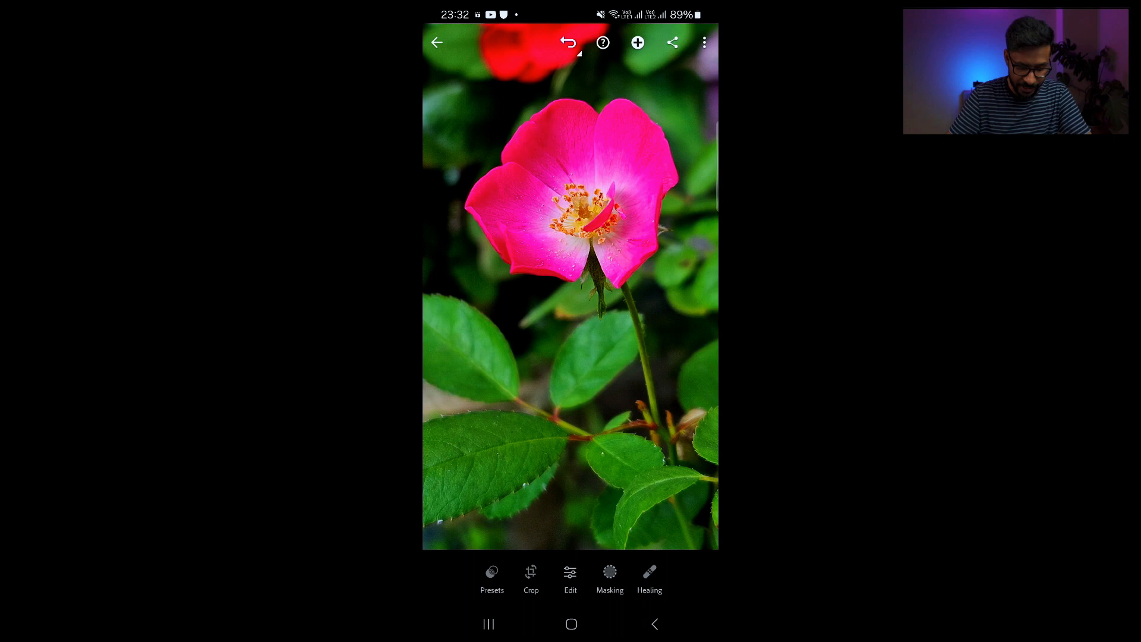
- Lower saturation in every Color Mix channel, purples included, until the whole photo is greyscale
left_click(569, 579)
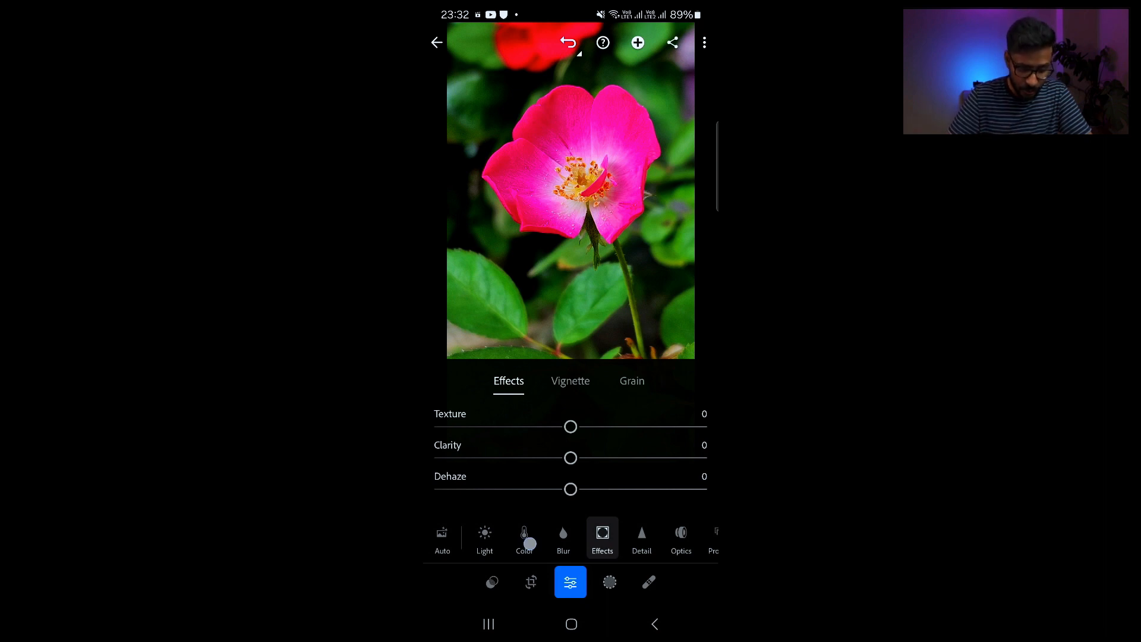
left_click(524, 538)
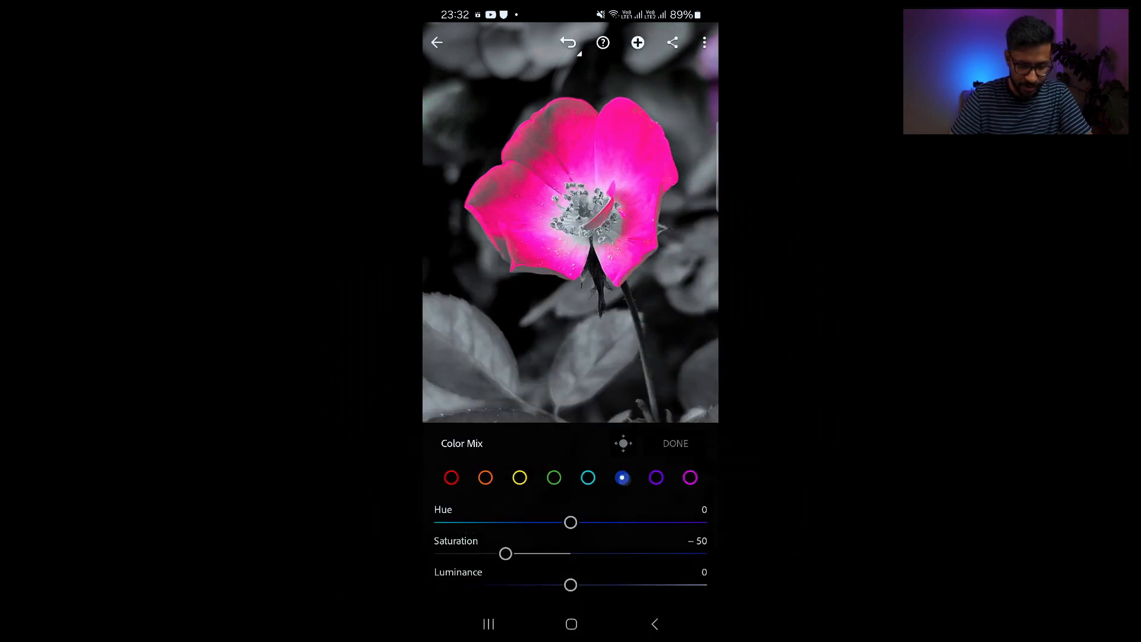
left_click(656, 478)
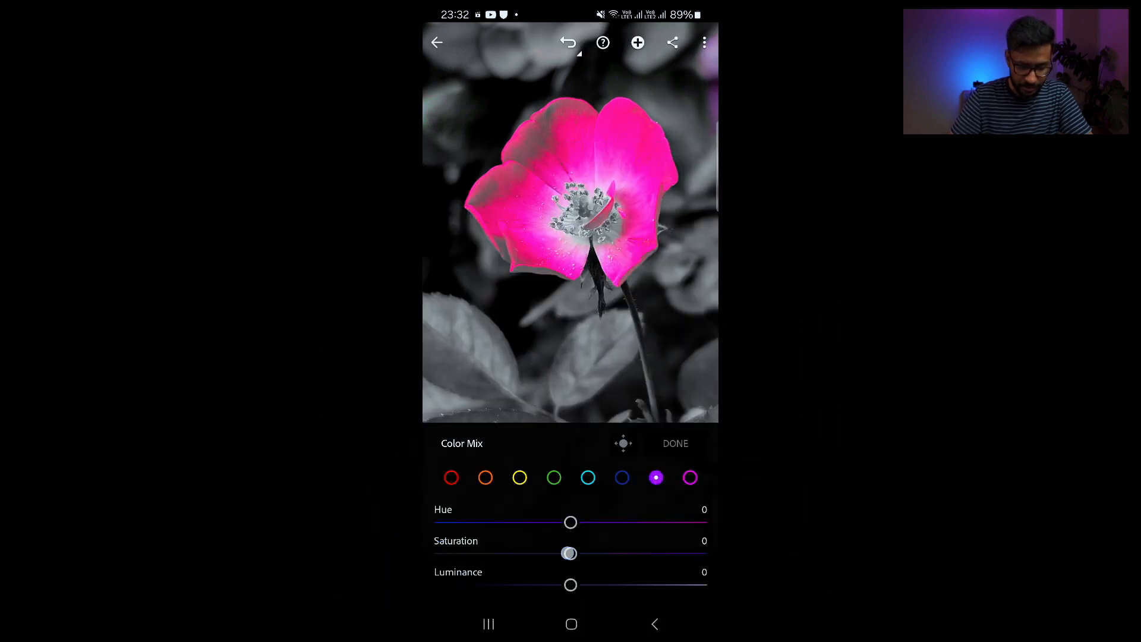
left_click(675, 444)
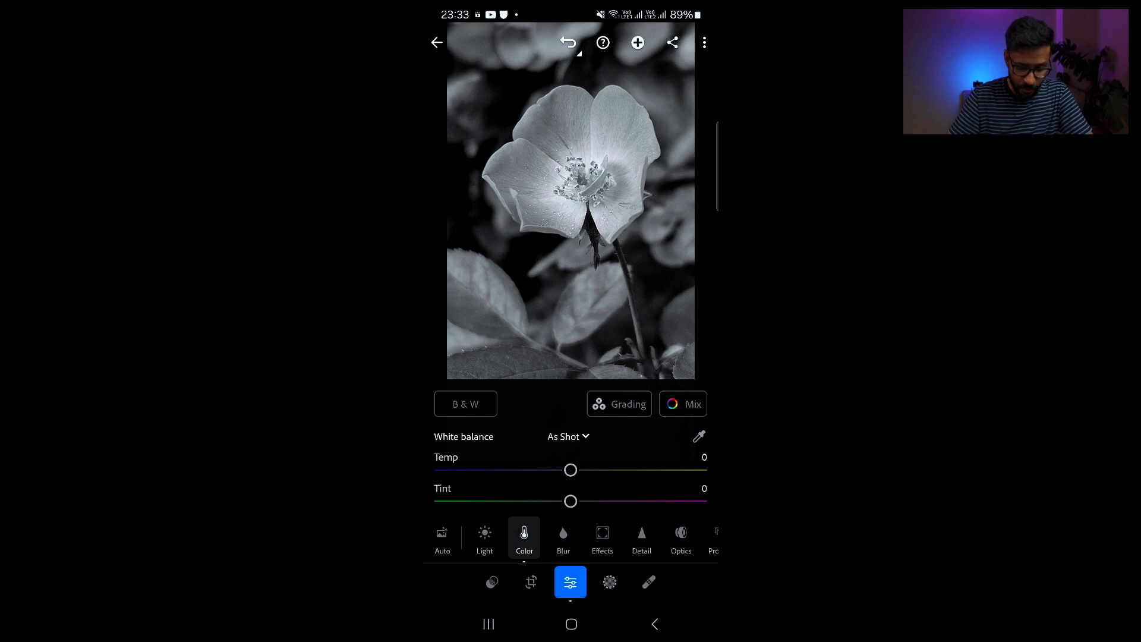
- Set Exposure -0.66 and Highlights -32, then apply an S-shaped tone curve for contrast
left_click(484, 539)
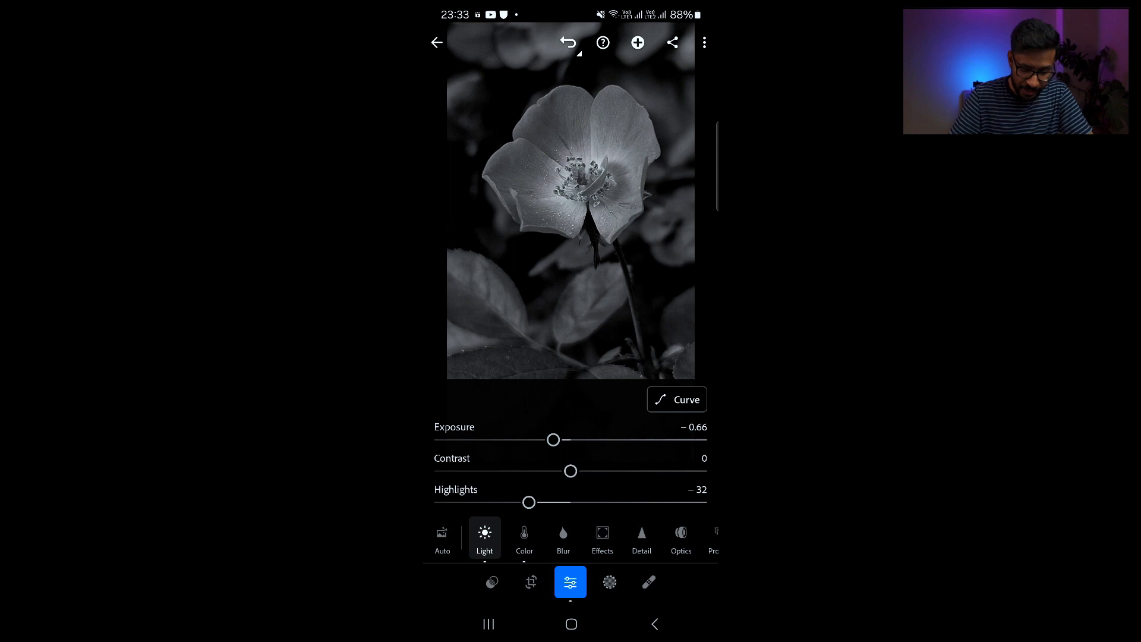
left_click(677, 399)
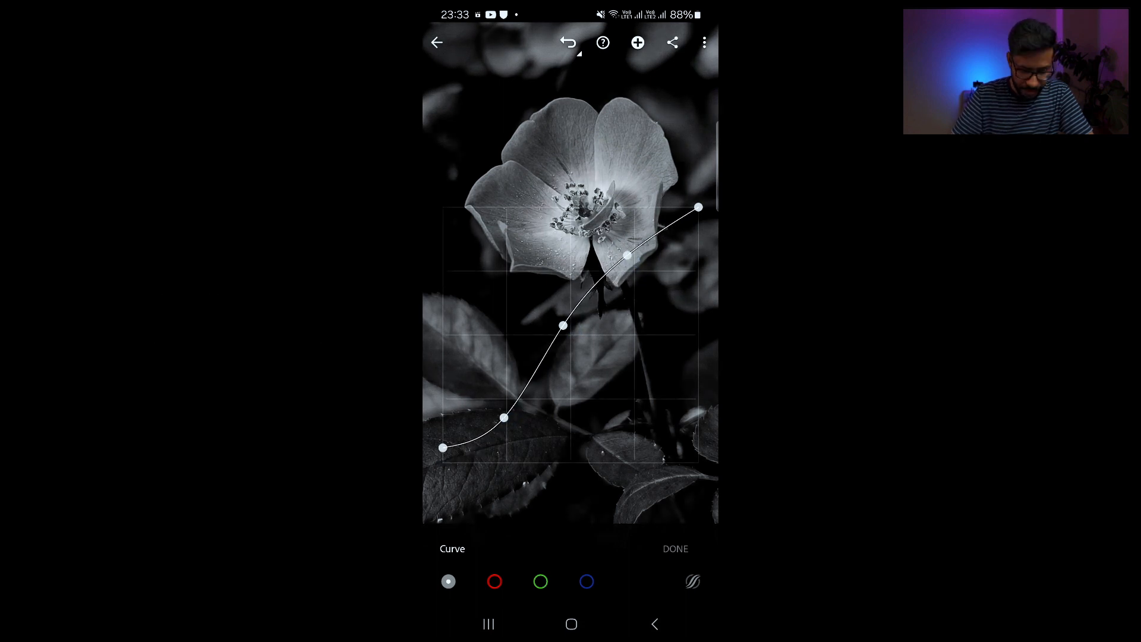
left_click(676, 548)
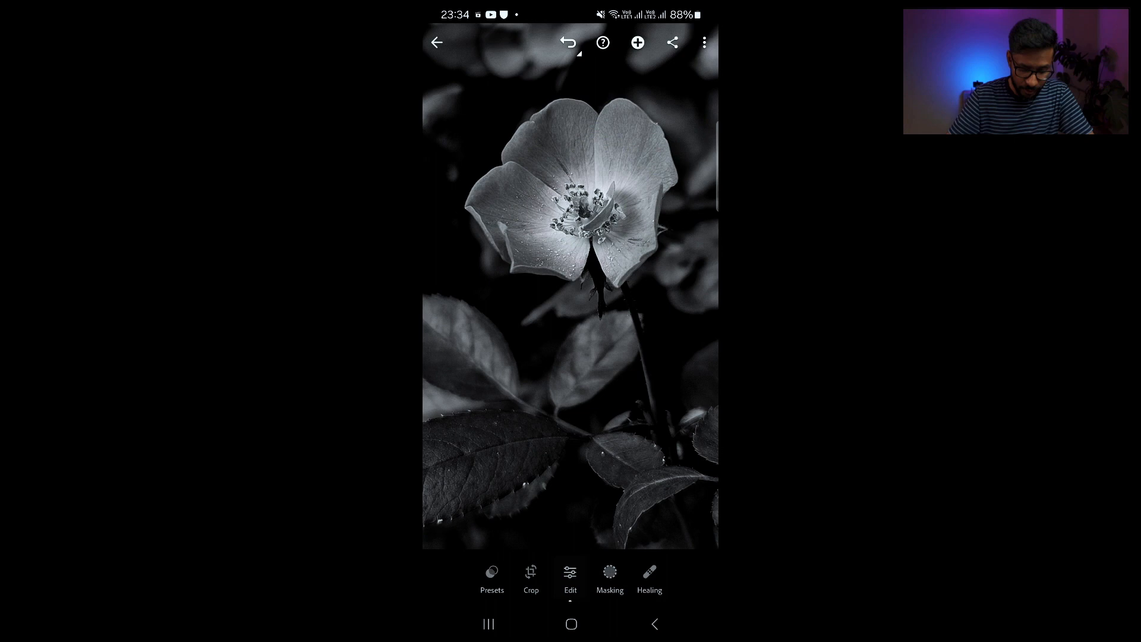
- Raise Purple saturation in Color Mix to -31 so the petals turn pink against the grey scene
left_click(570, 581)
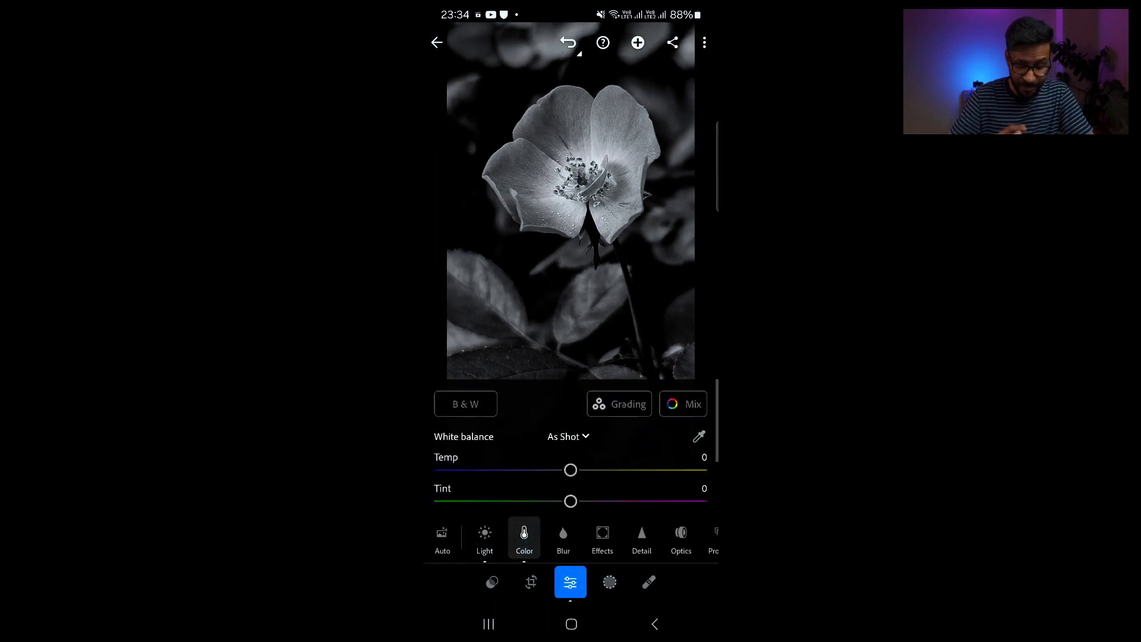
left_click(683, 404)
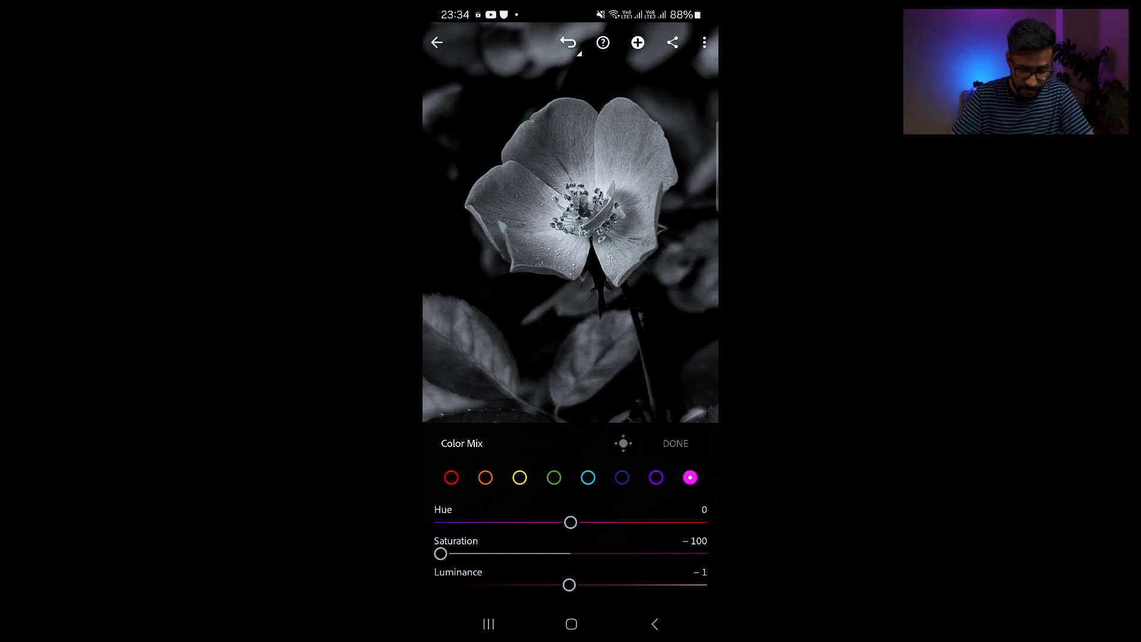
left_click(451, 477)
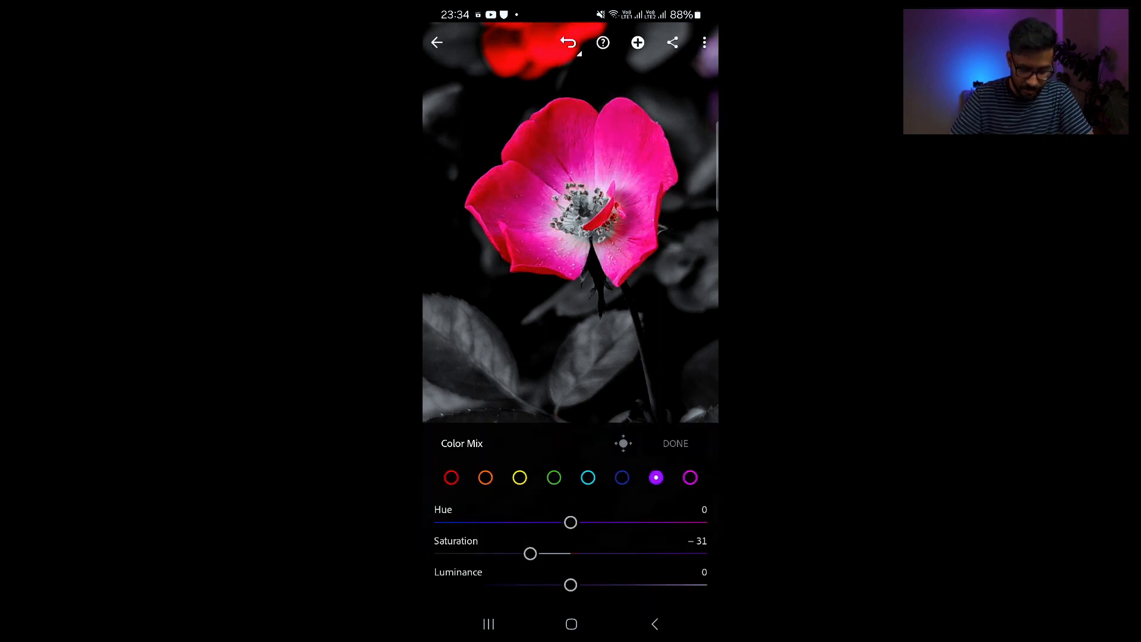
- Set Green saturation to -88 for faintly tinted leaves, then return to the My edits gallery
left_click(485, 478)
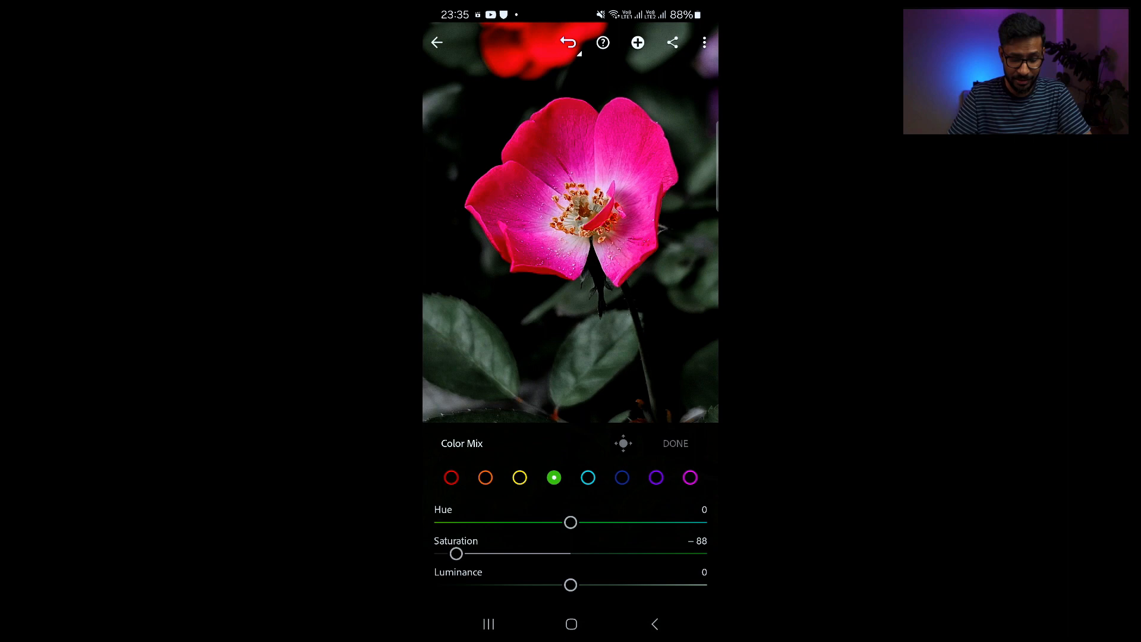
left_click(436, 43)
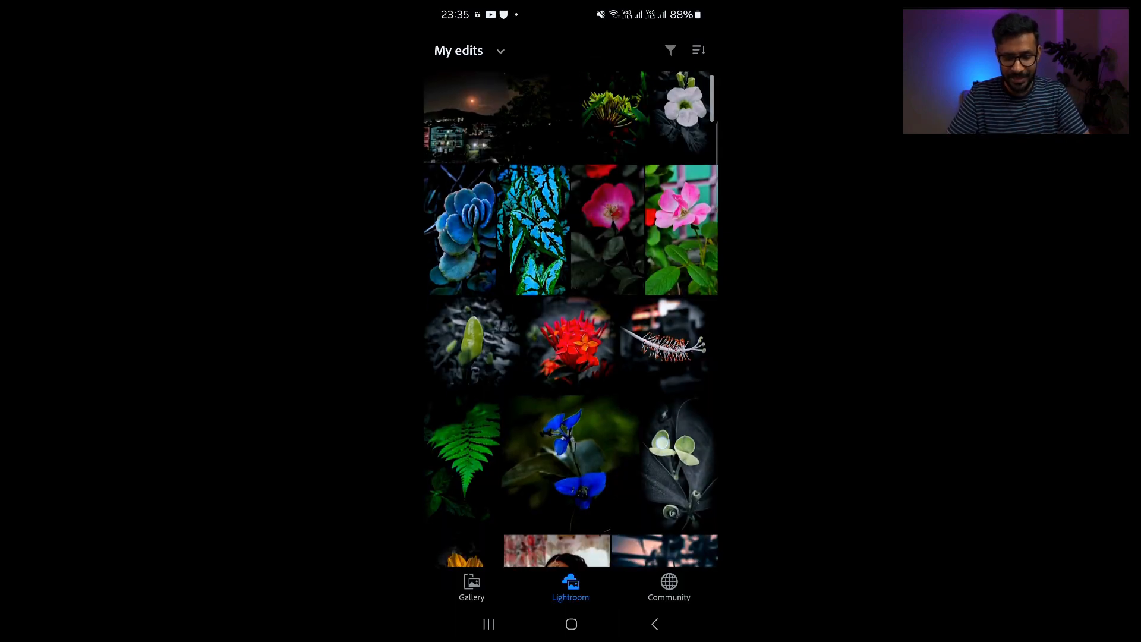